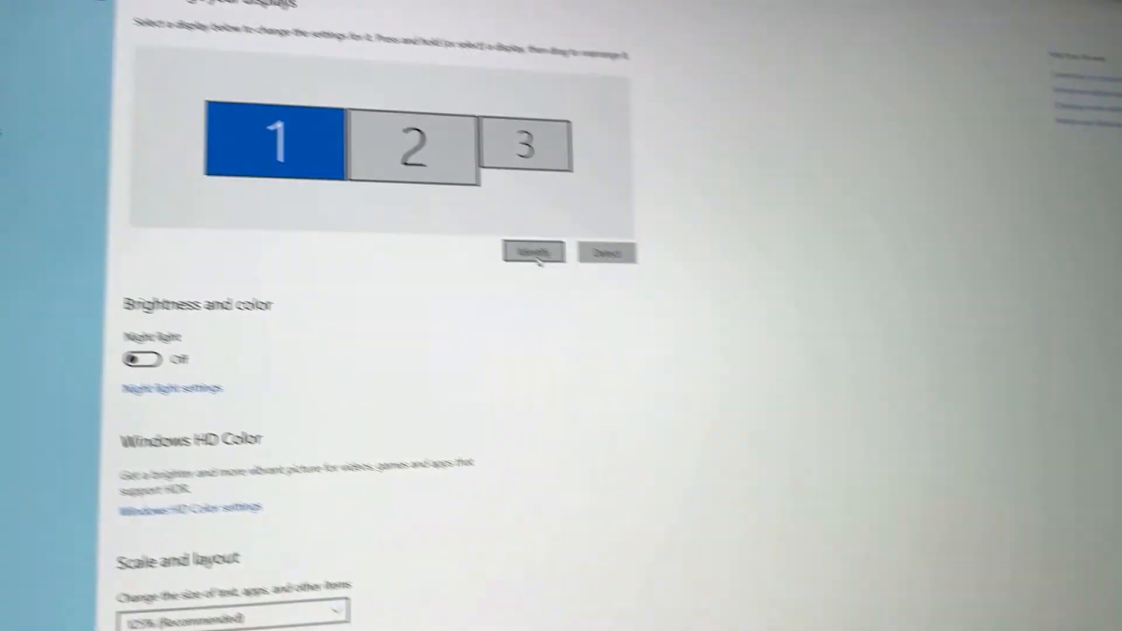
- Identify the displays so each monitor flashes its number
{"action": "scroll", "scroll_direction": "down", "scroll_amount": 3}
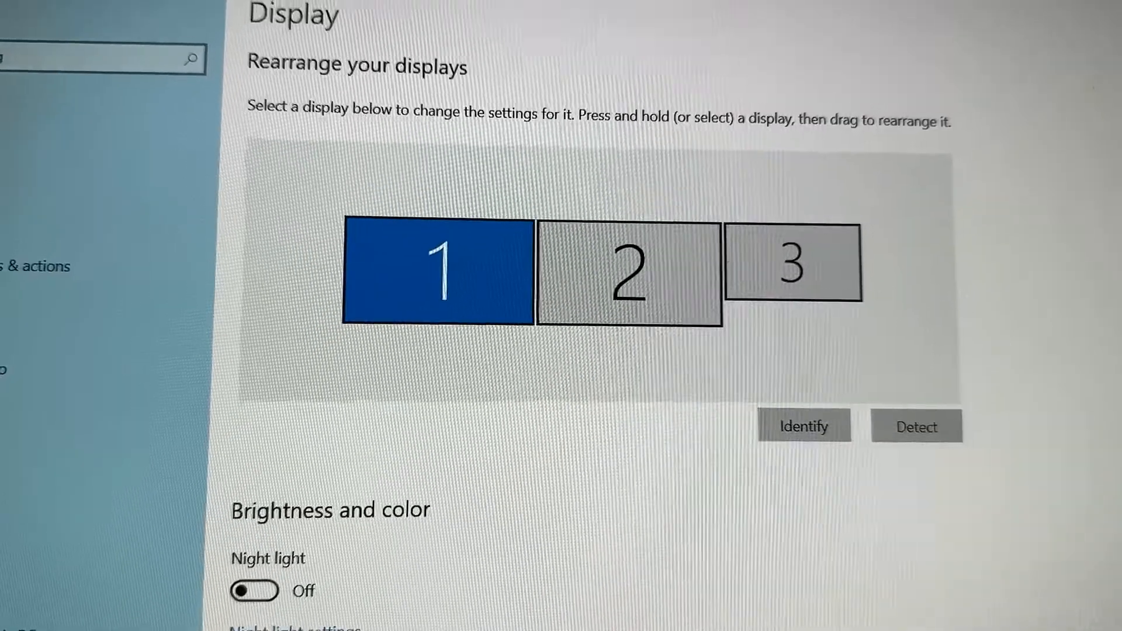
{"action": "scroll", "scroll_direction": "down", "scroll_amount": 3}
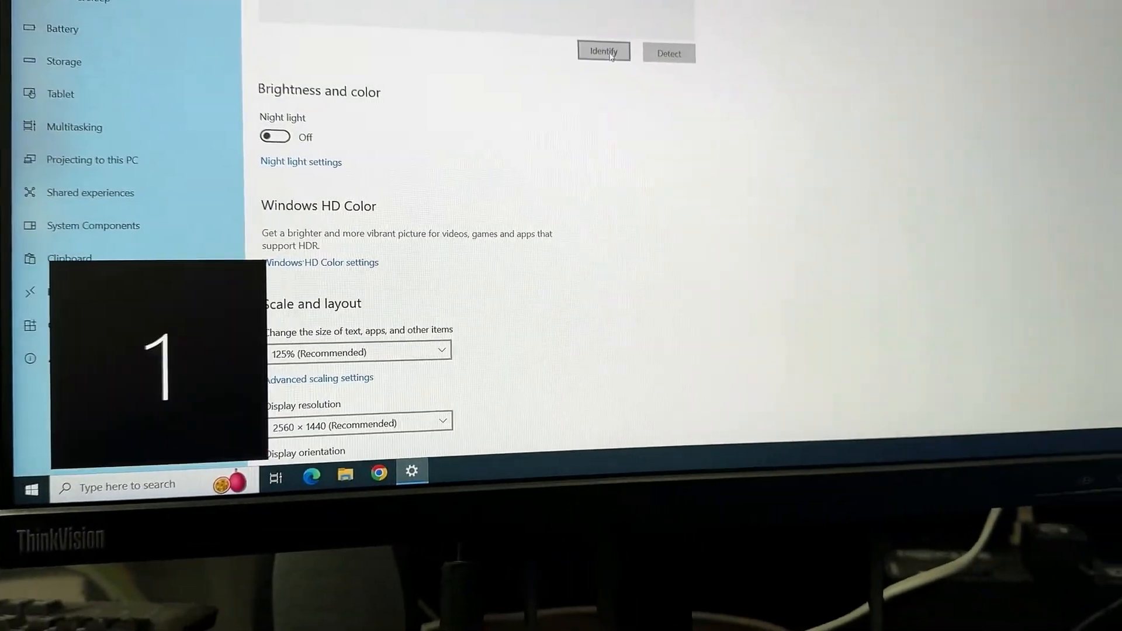
{"action": "left_click", "coordinate": [603, 51]}
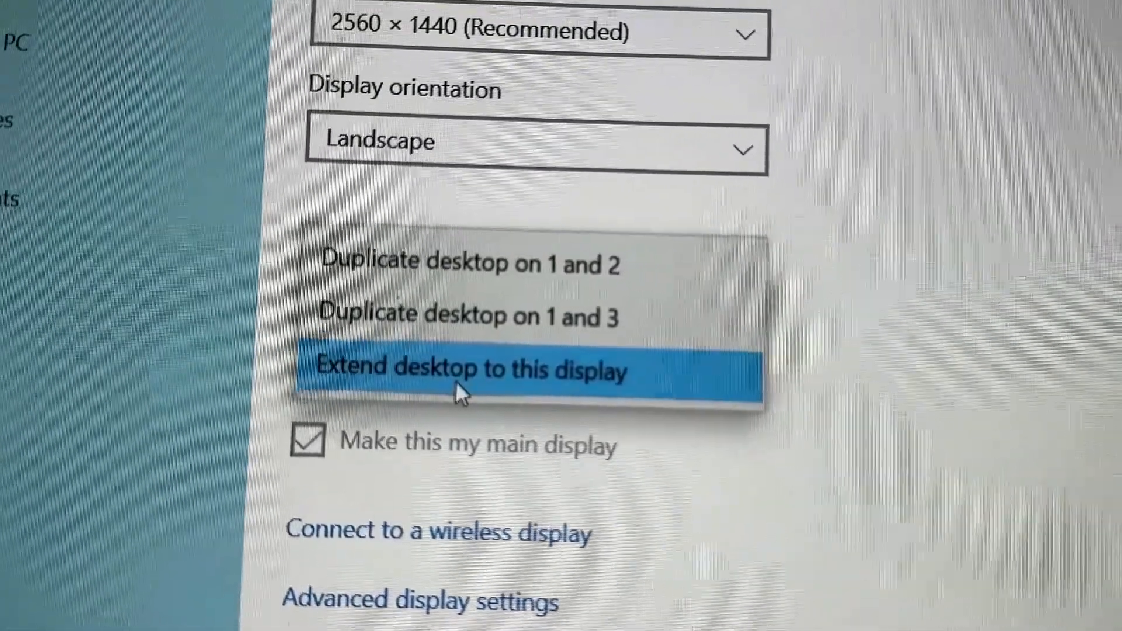
- Set display 1 to 'Extend desktop to this display' and check the 1-2-3 arrangement
{"action": "left_click", "coordinate": [471, 367]}
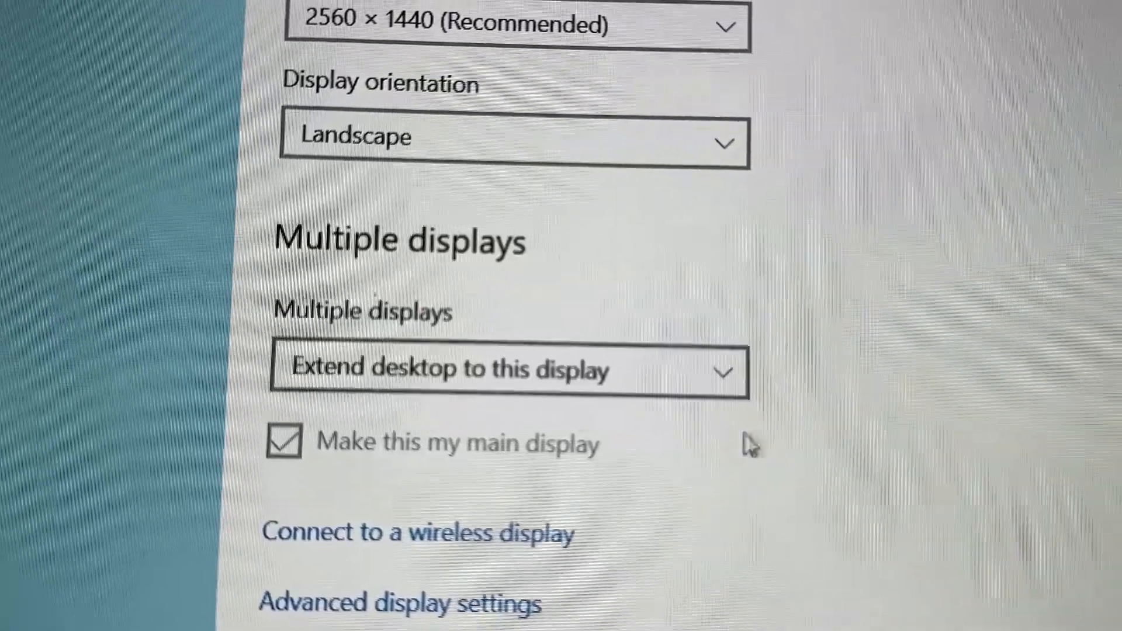
{"action": "scroll", "scroll_direction": "up", "scroll_amount": 3}
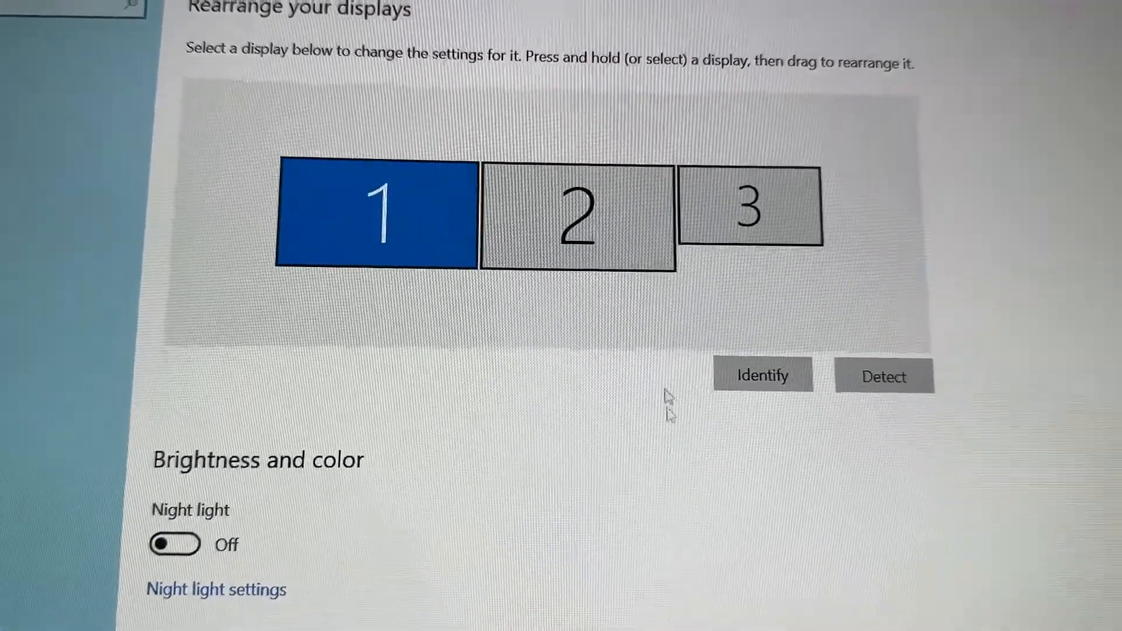
{"action": "scroll", "scroll_direction": "down", "scroll_amount": 3}
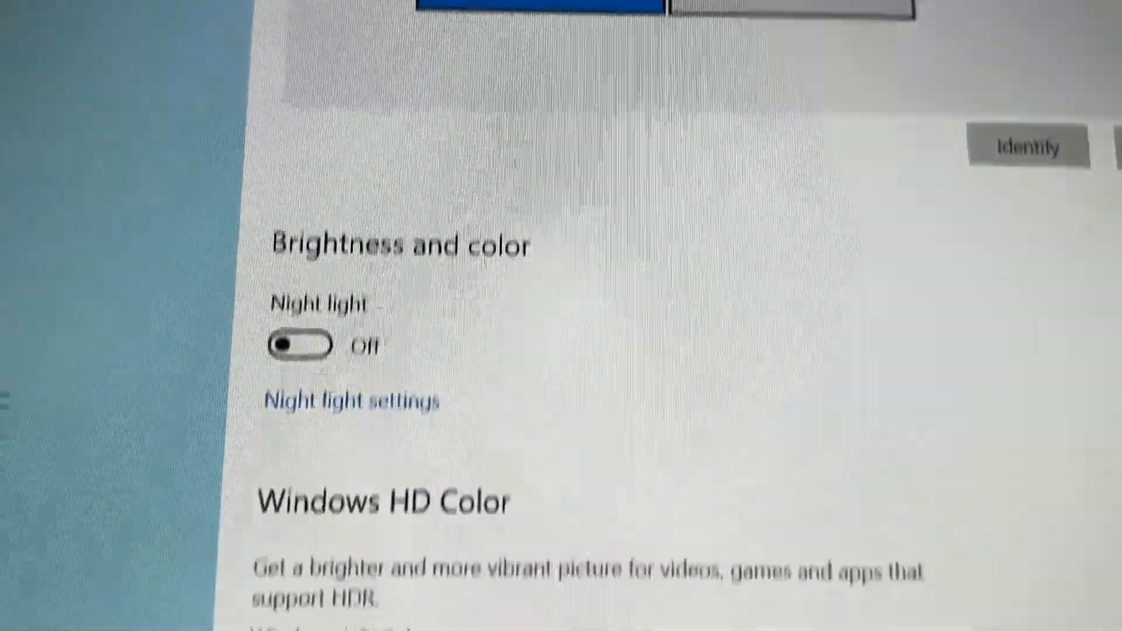
{"action": "scroll", "scroll_direction": "up", "scroll_amount": 3}
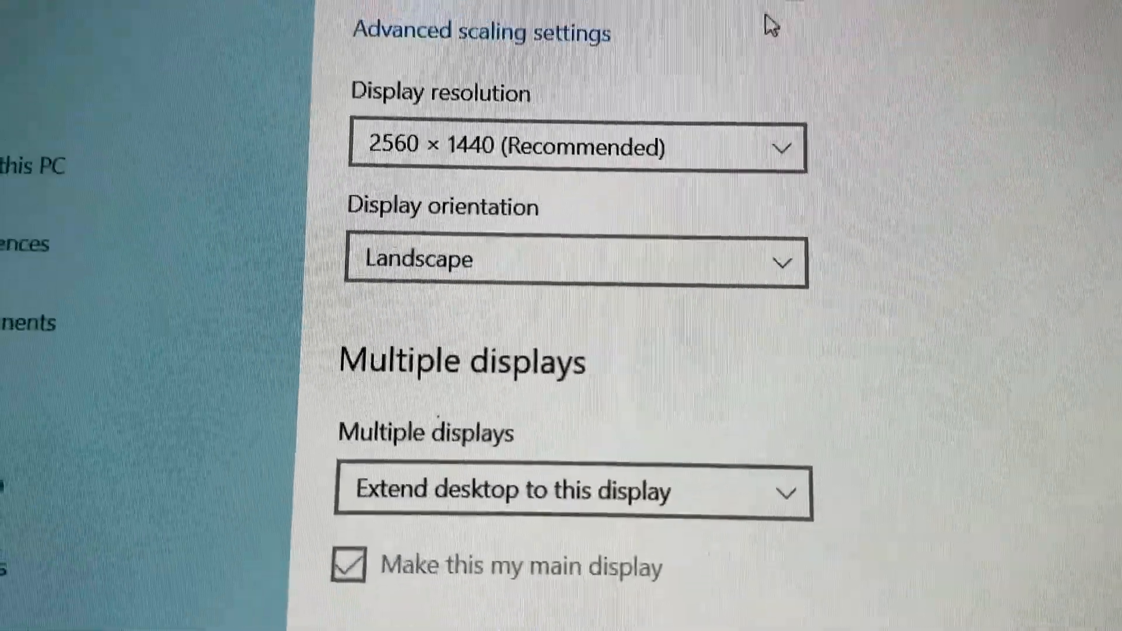
{"action": "scroll", "scroll_direction": "up", "scroll_amount": 3}
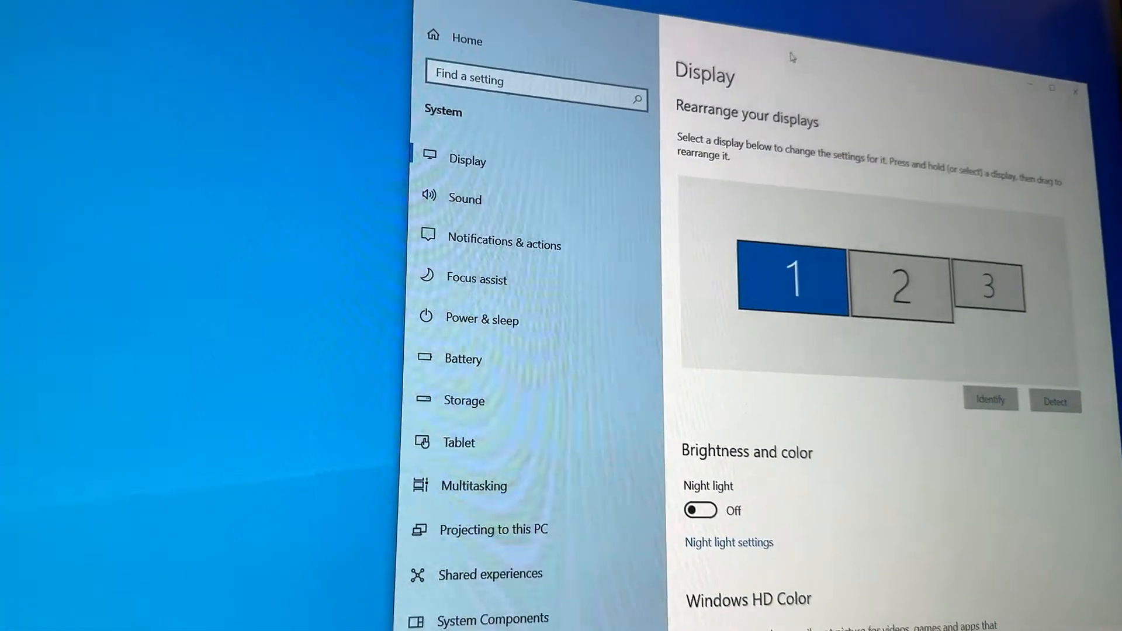
- On the second PC, open the Multiple displays dropdown set to Duplicate desktop on 1 and 2
{"action": "scroll", "scroll_direction": "down", "scroll_amount": 3}
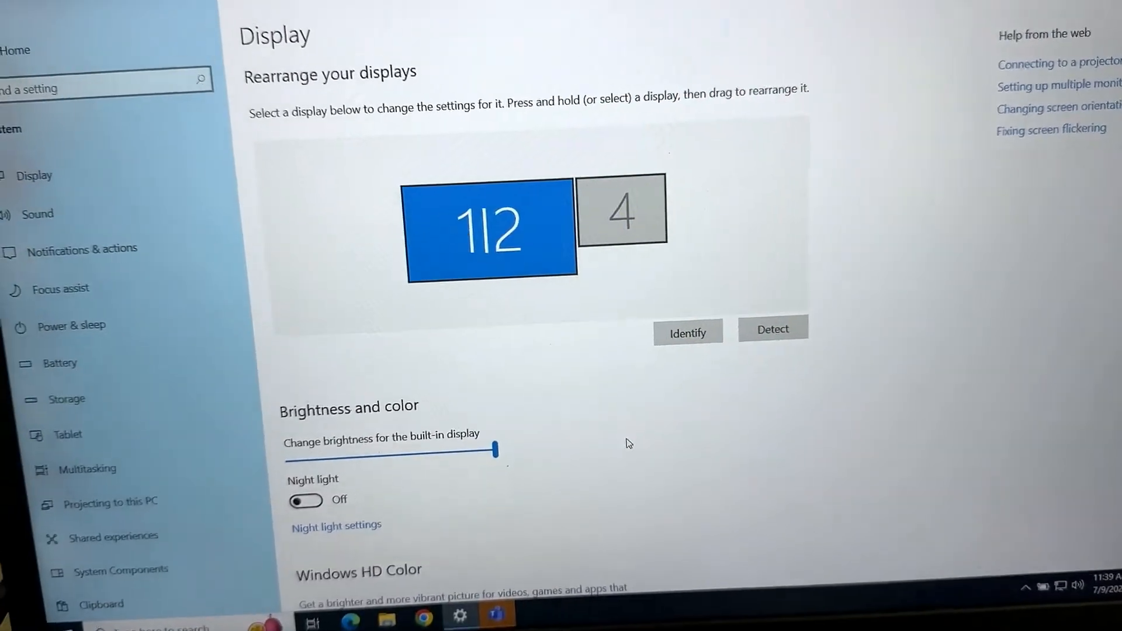
{"action": "scroll", "scroll_direction": "down", "scroll_amount": 3}
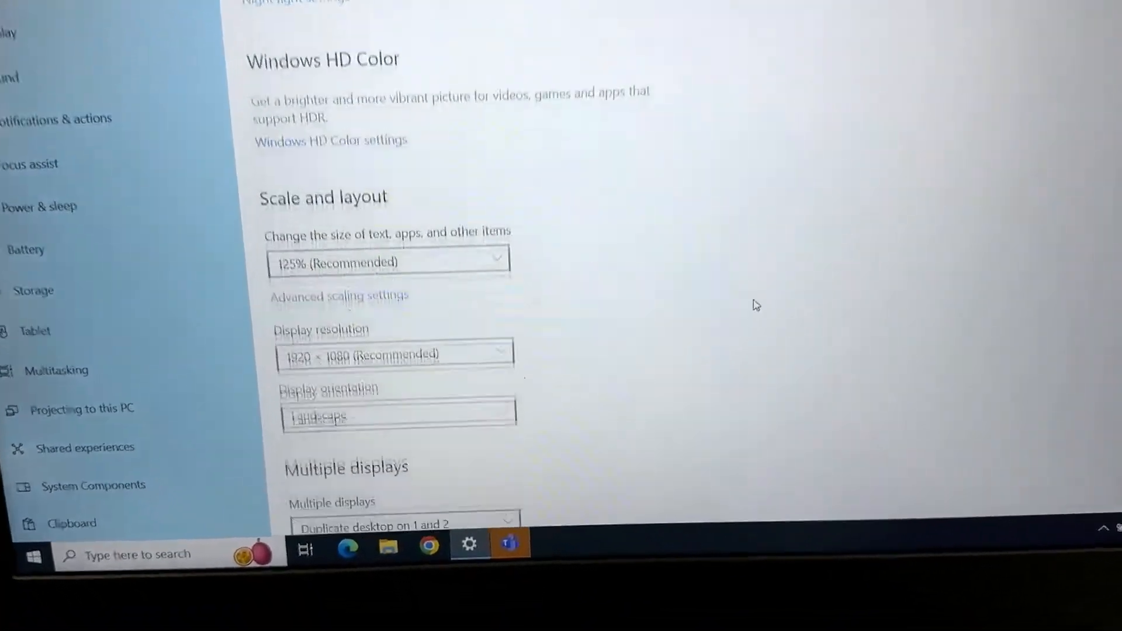
{"action": "scroll", "scroll_direction": "down", "scroll_amount": 3}
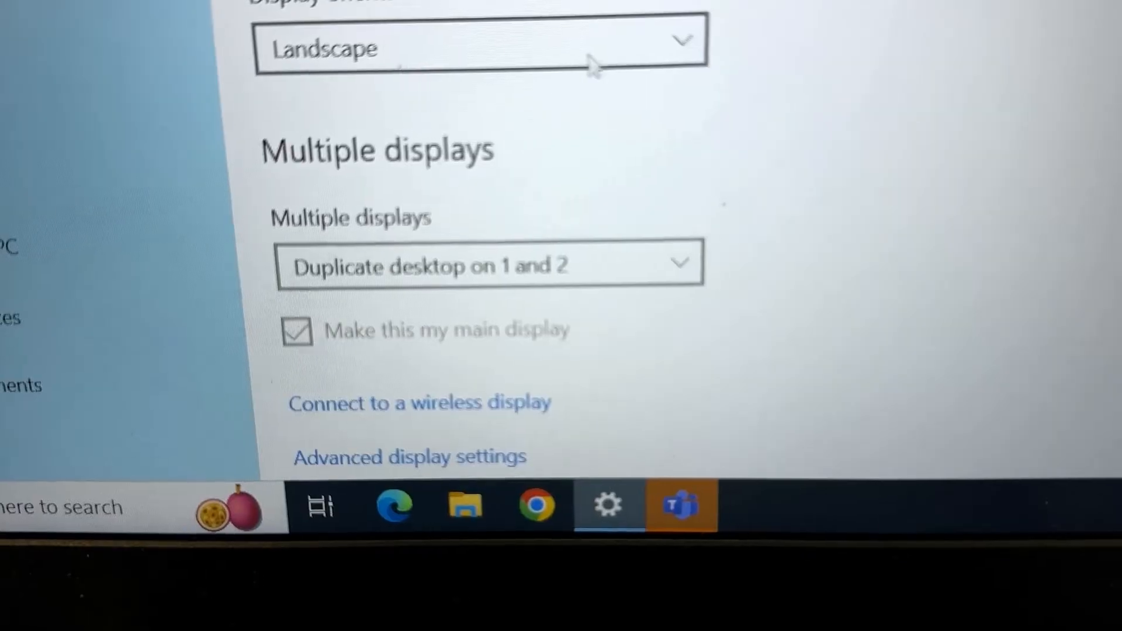
{"action": "left_click", "coordinate": [489, 262]}
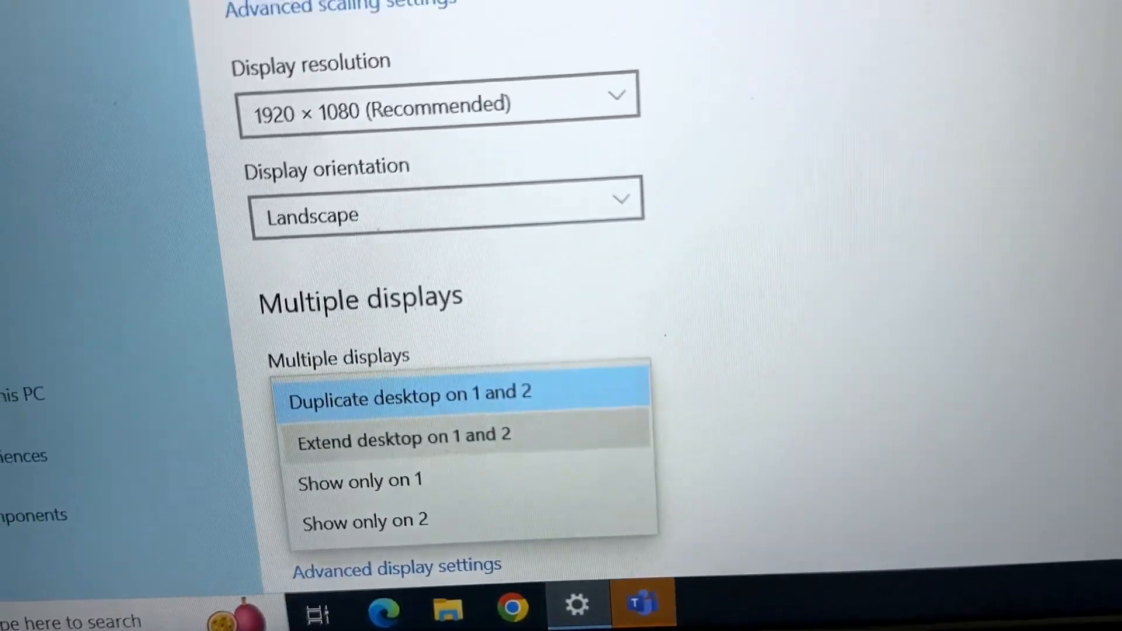
{"action": "scroll", "scroll_direction": "up", "scroll_amount": 3}
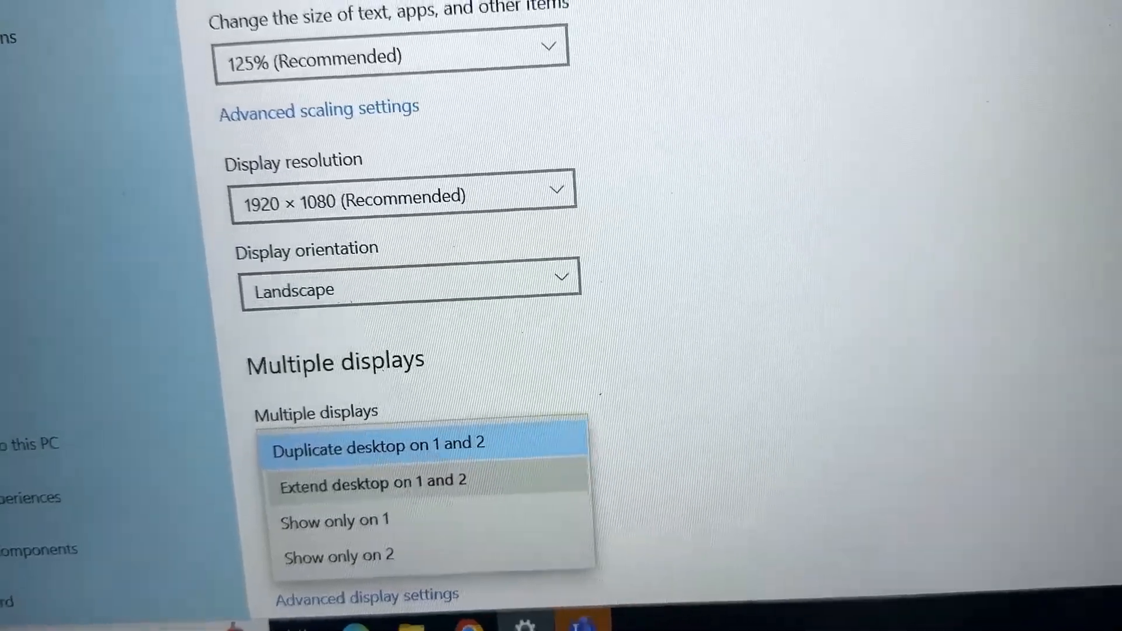